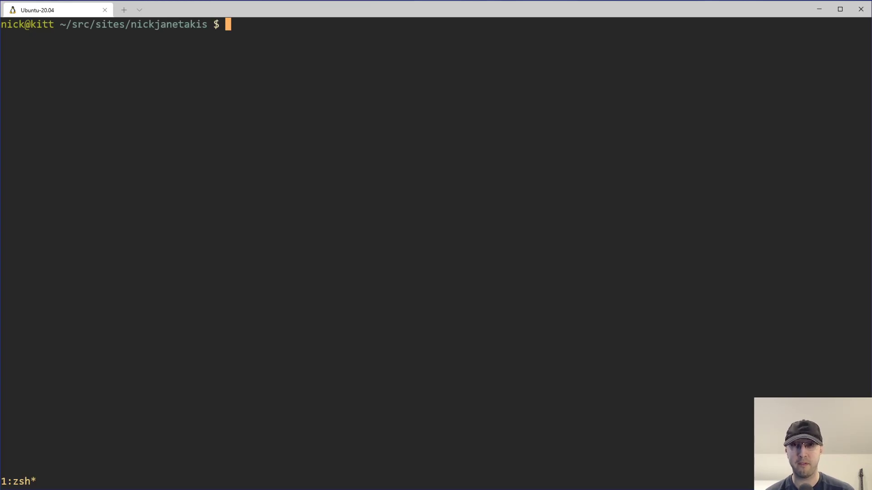
Step: Launch vim . and open the 2022 esbuild static-files plugin post via fzf
text(vim .)
text(posts 2022)
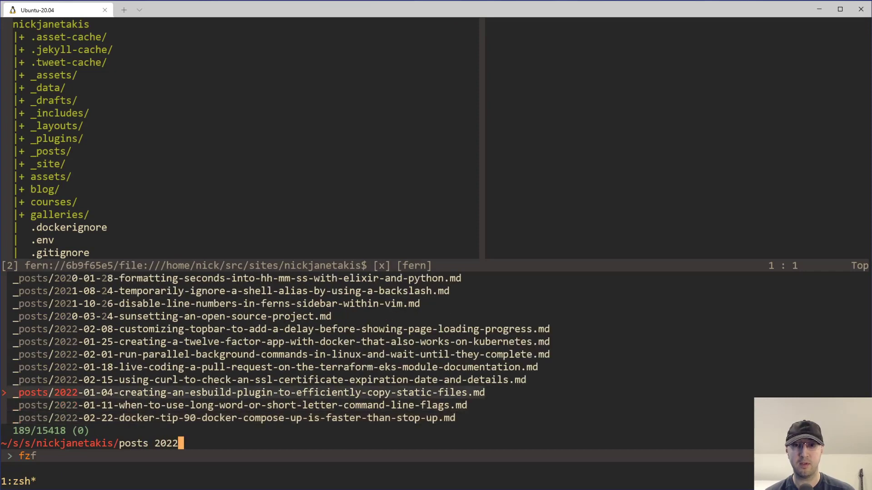
key(Enter)
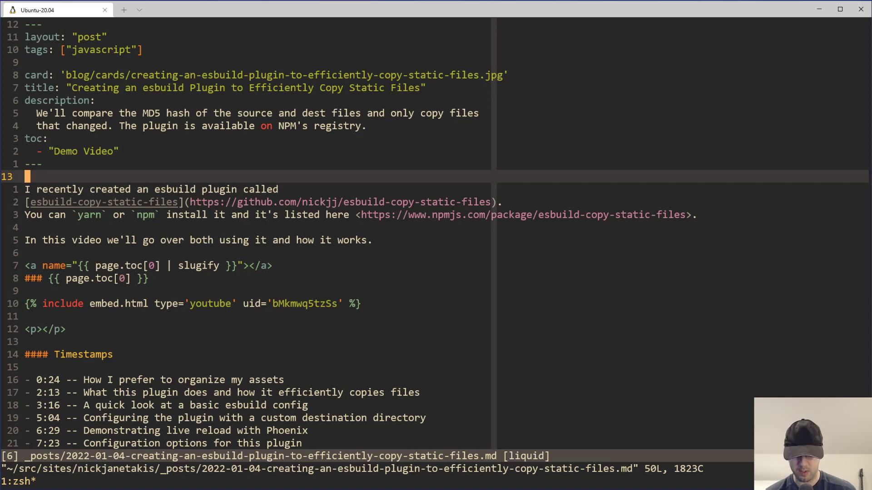
Step: Insert a {% post_url ... %} placeholder and open the 2021-05-04 bash aliases post in a split
text(%{)
text(posts 202)
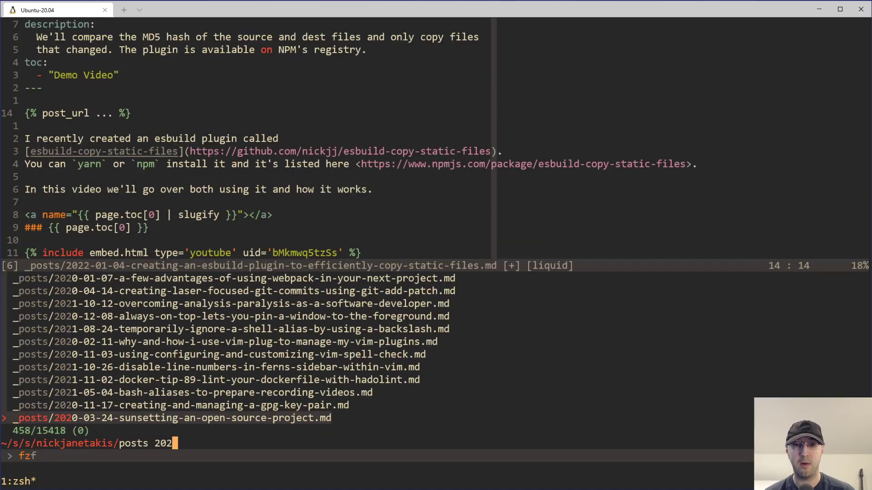
key(Enter)
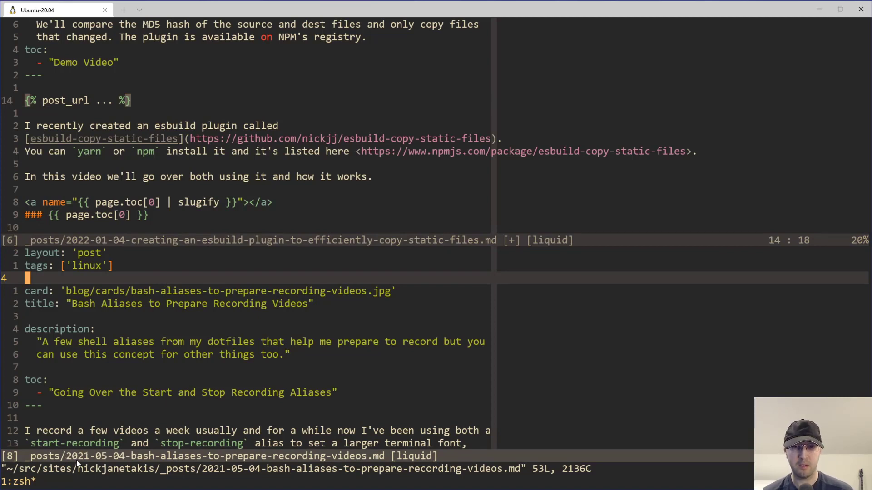
mouse_move(227, 471)
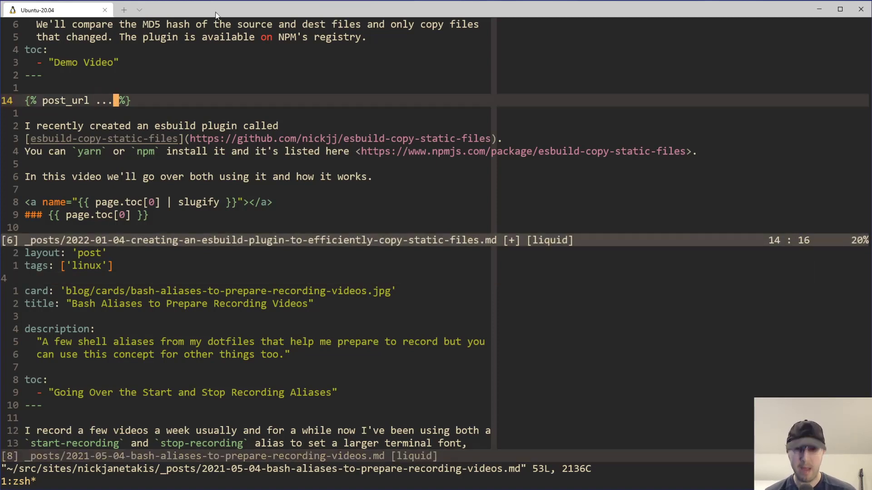
Step: Fill the post_url tag with 2021-05-04-bash-aliases-to-prepare-recording-videos
text(202)
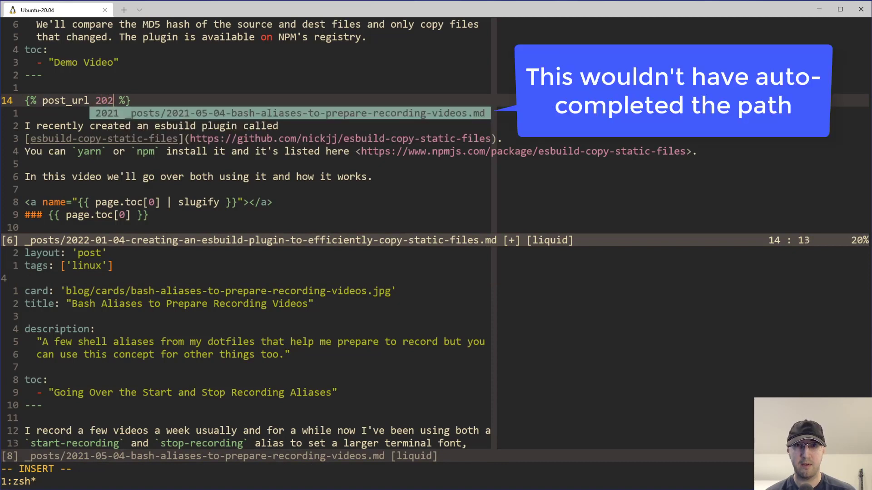
text(1-05-04-bash-aliases-to-prepare-recording-videos)
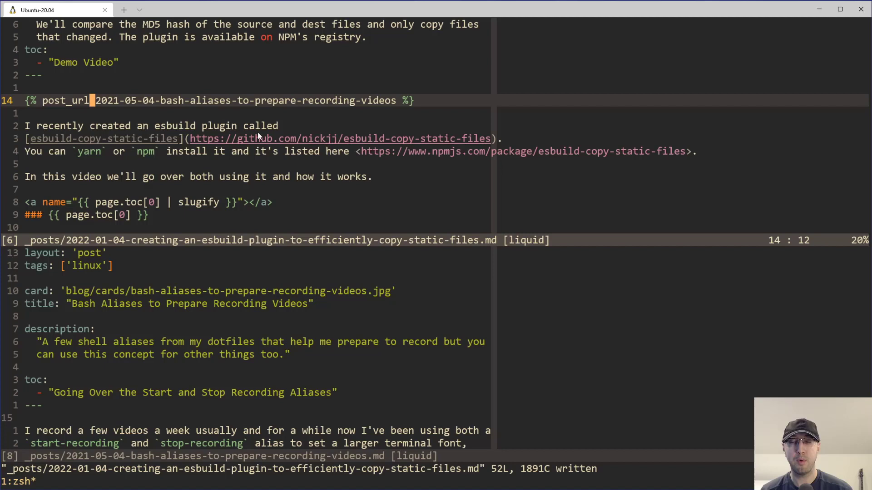
mouse_move(339, 132)
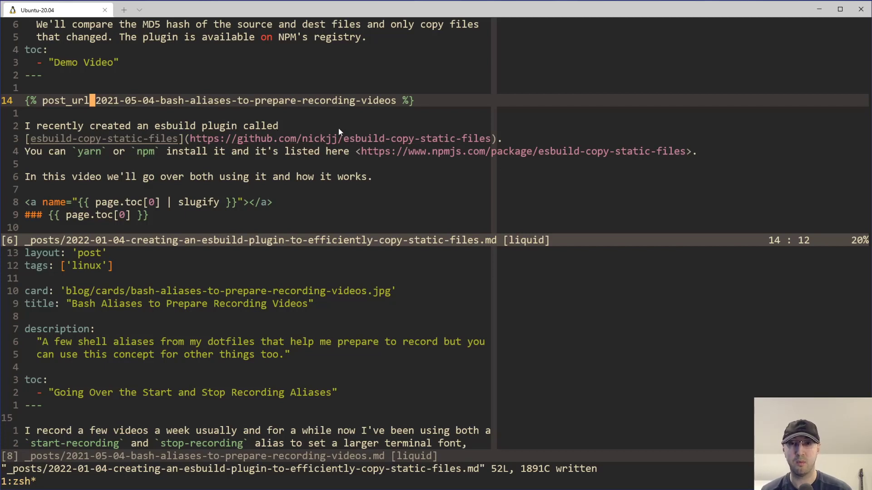
mouse_move(288, 116)
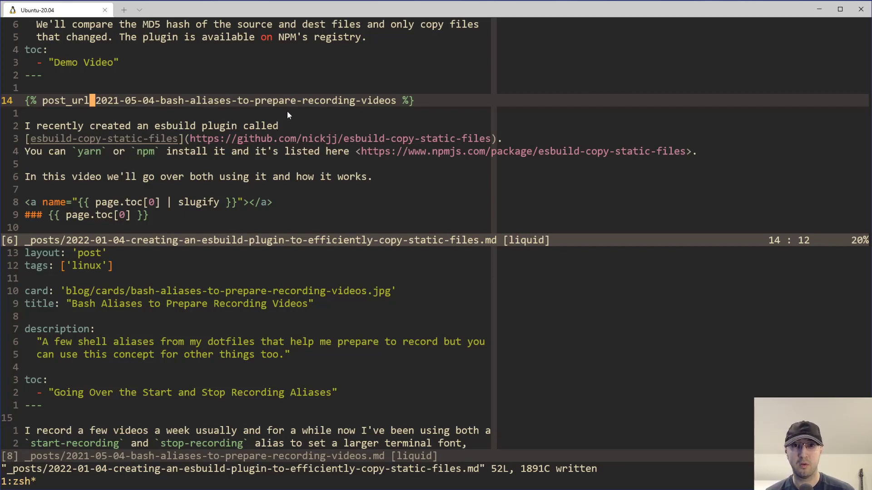
mouse_move(227, 254)
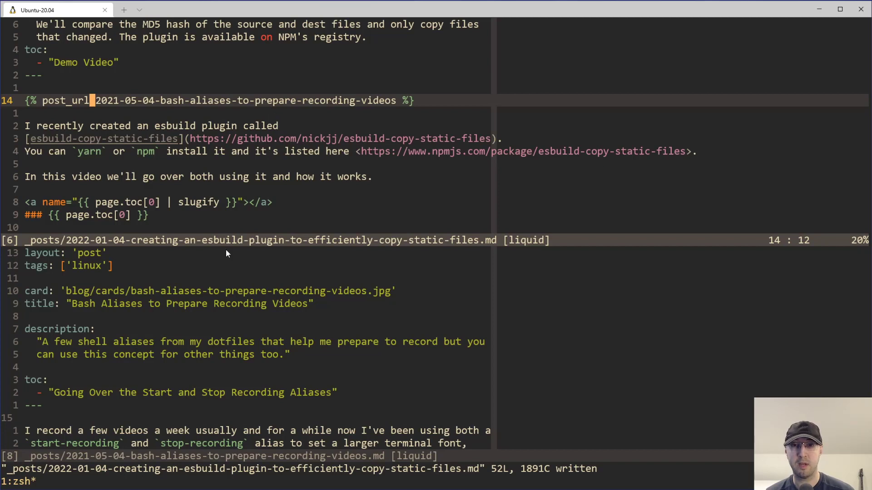
mouse_move(170, 125)
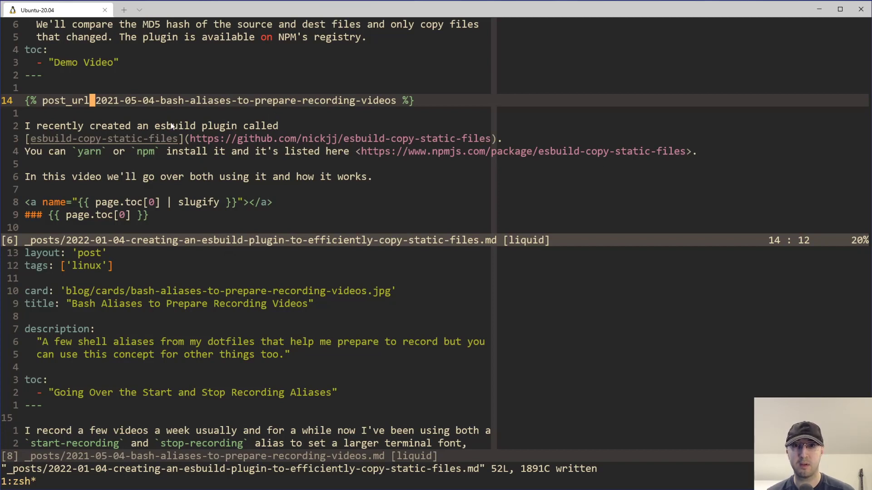
mouse_move(229, 235)
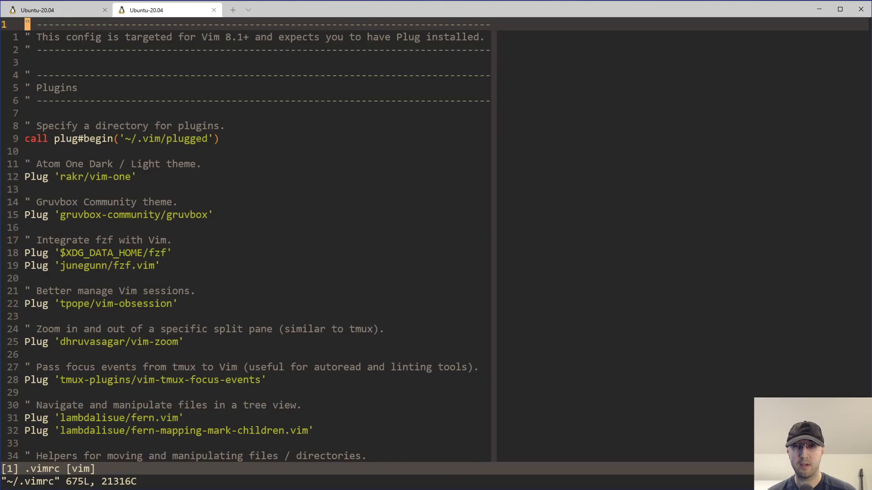
key(/)
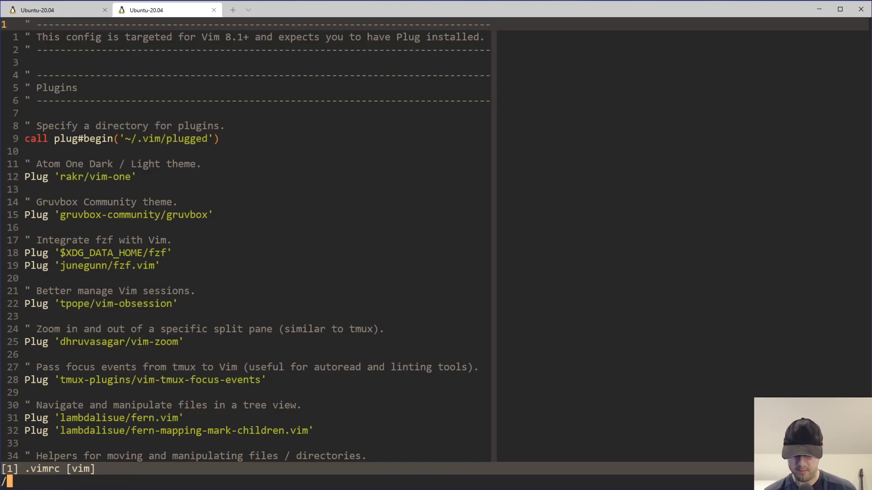
text(cp)
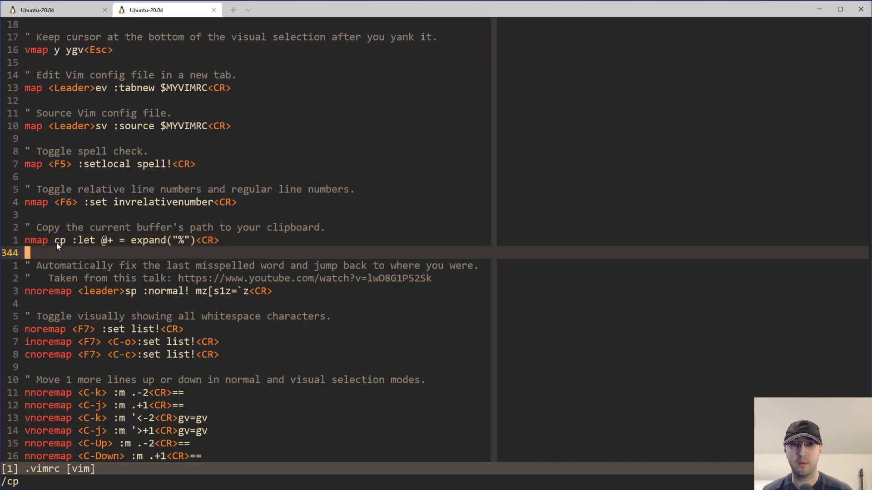
mouse_move(114, 258)
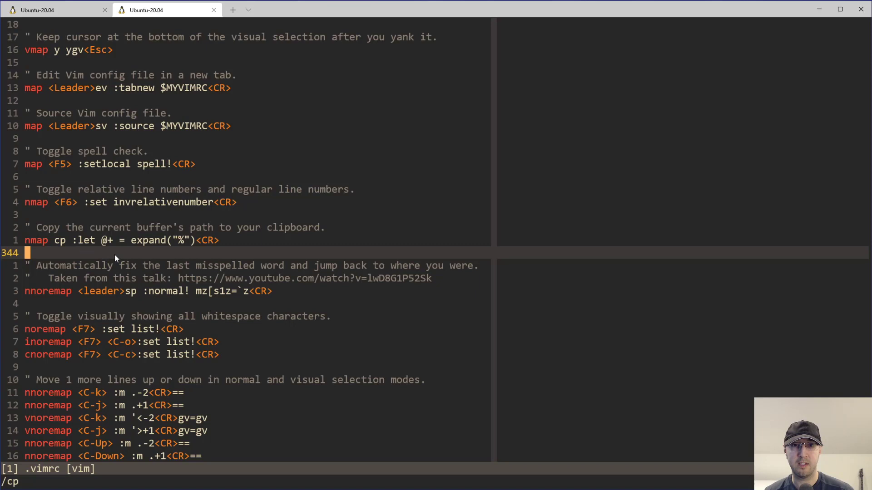
mouse_move(145, 260)
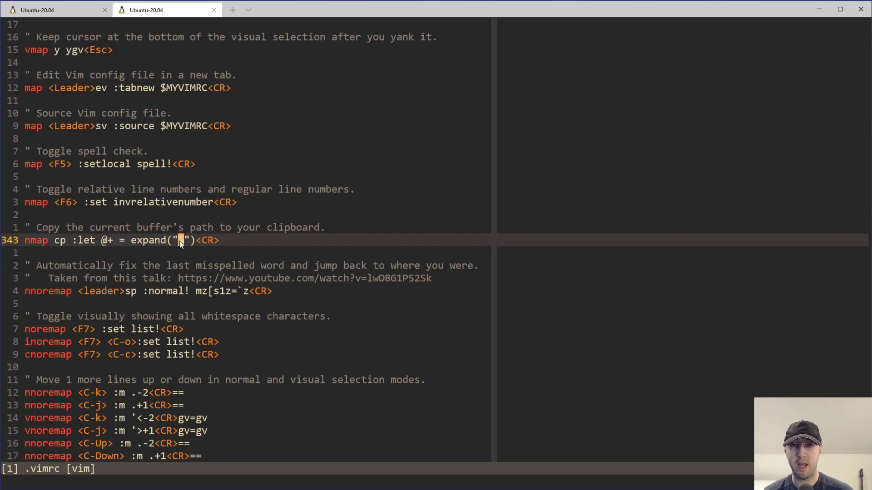
mouse_move(252, 255)
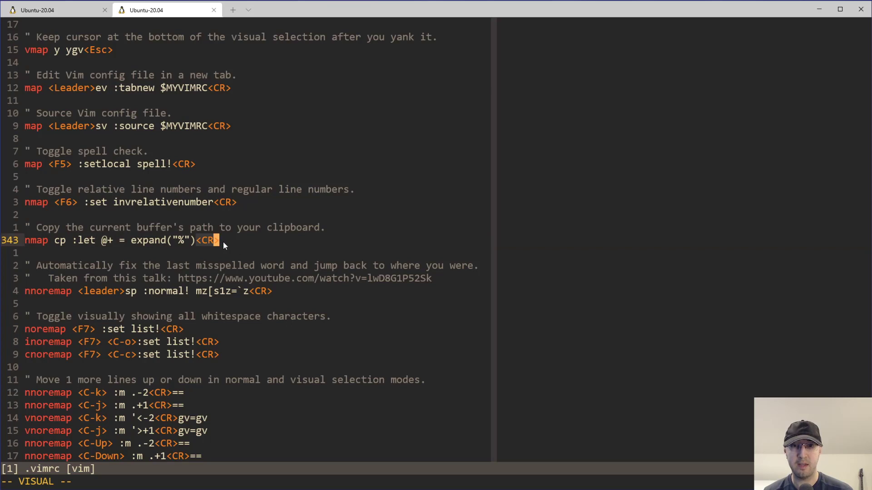
mouse_move(109, 243)
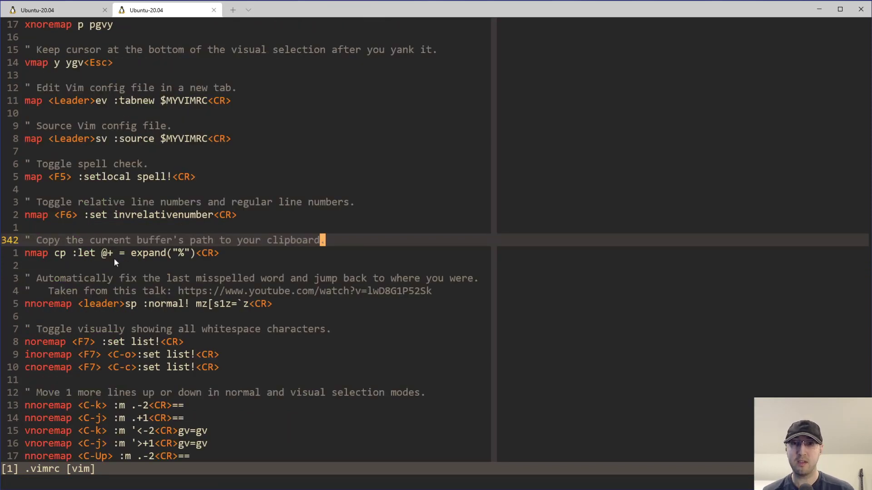
mouse_move(249, 251)
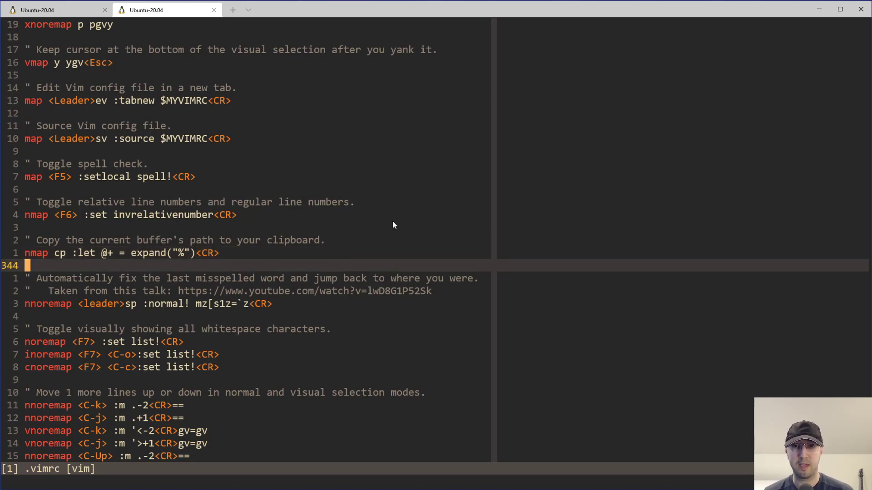
Step: Run :echo expand("%") to print the current buffer name, .vimrc
text(:echo expand(")
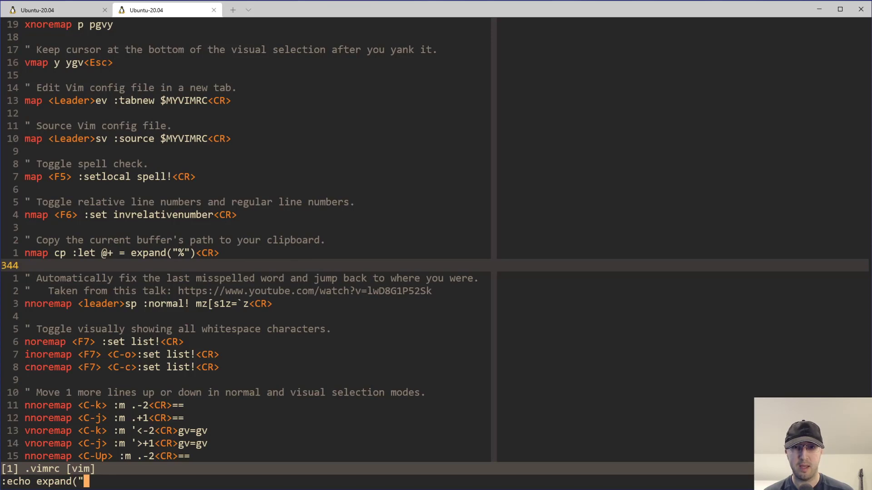
text(%"))
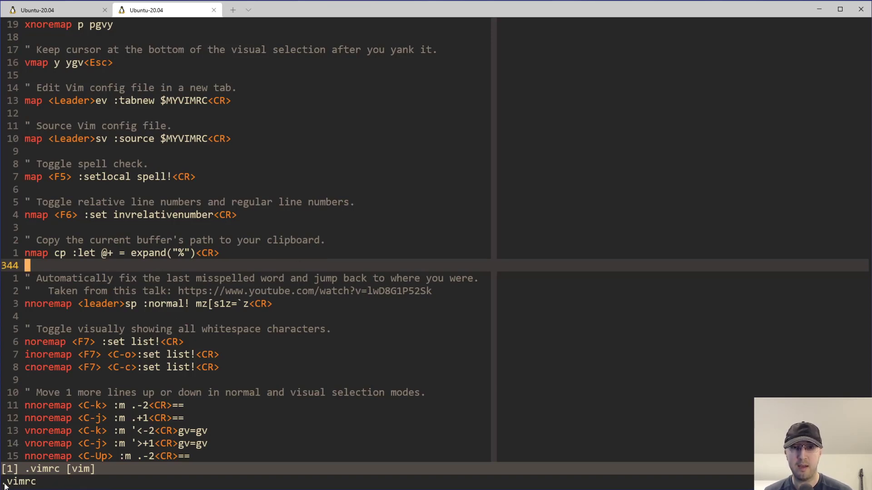
mouse_move(185, 335)
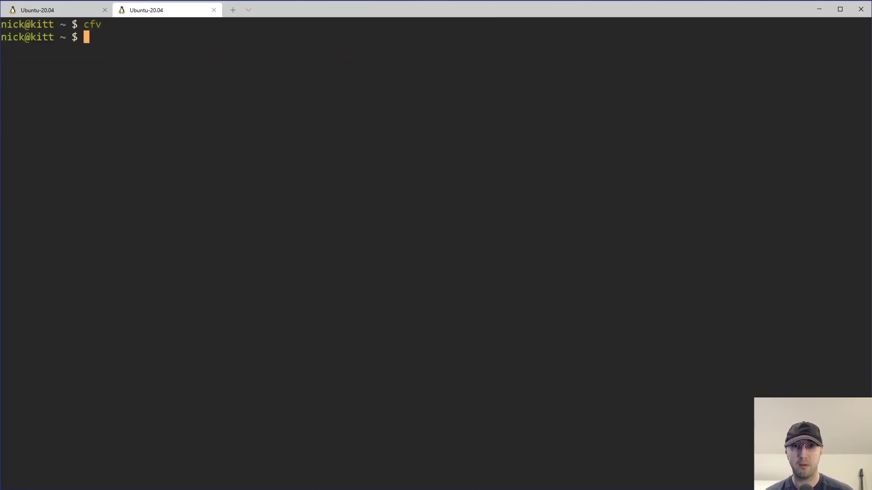
Step: Run ls -la in the home directory to show the .vimrc symlink into dotfiles
key(Return)
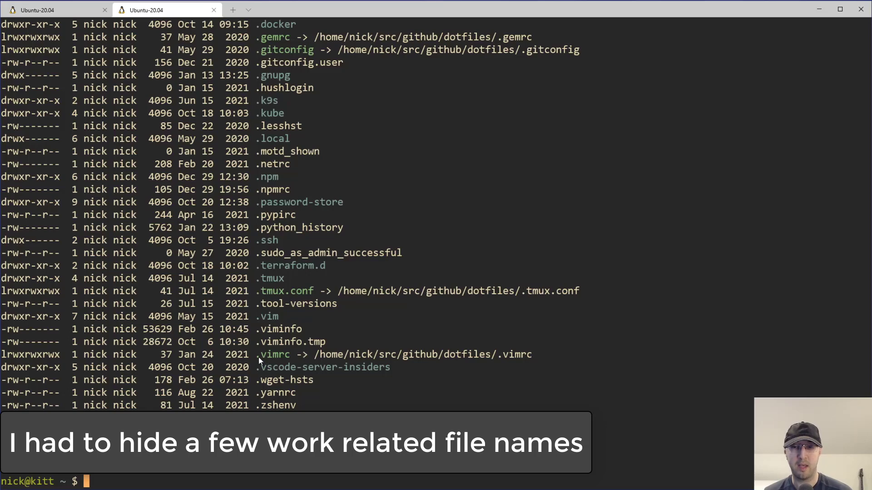
mouse_move(480, 219)
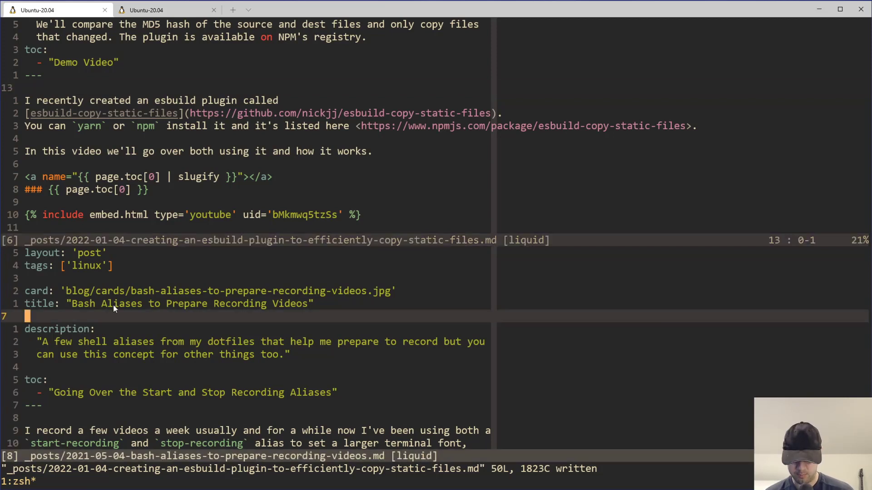
Step: Enter :echo expand("%") in Vim, then return to the terminal's home directory listing
text(:echo expand)
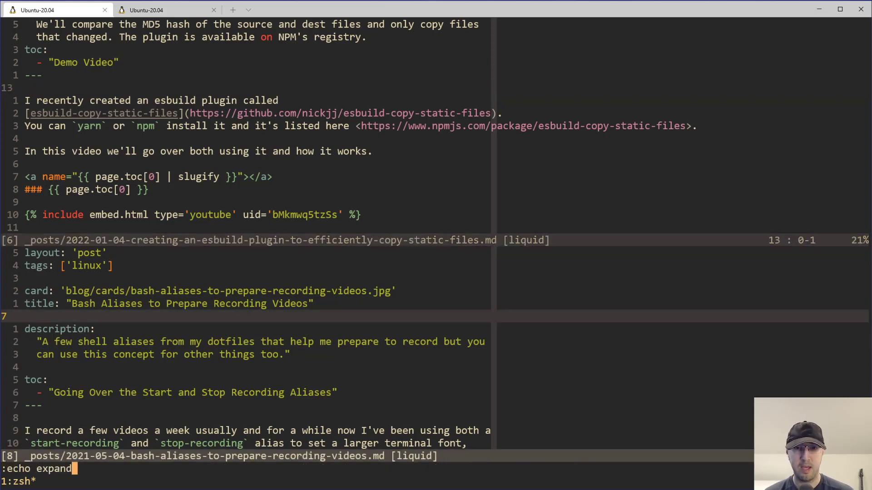
text(("%"))
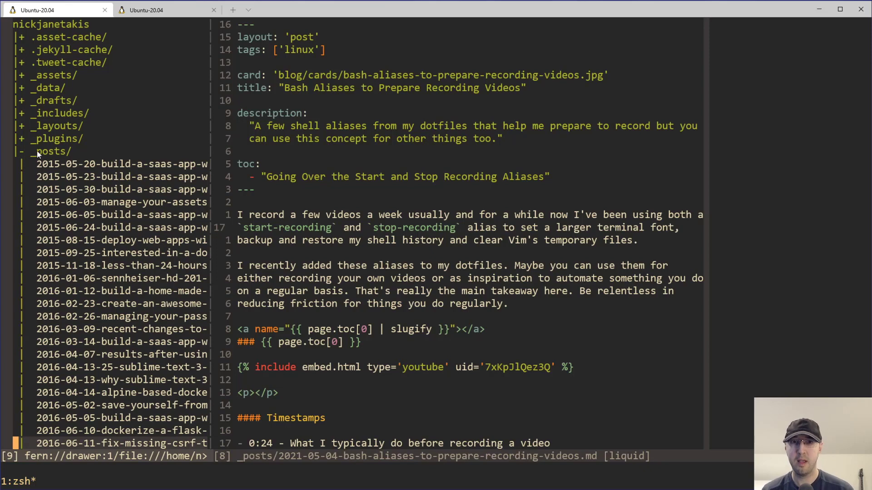
mouse_move(44, 31)
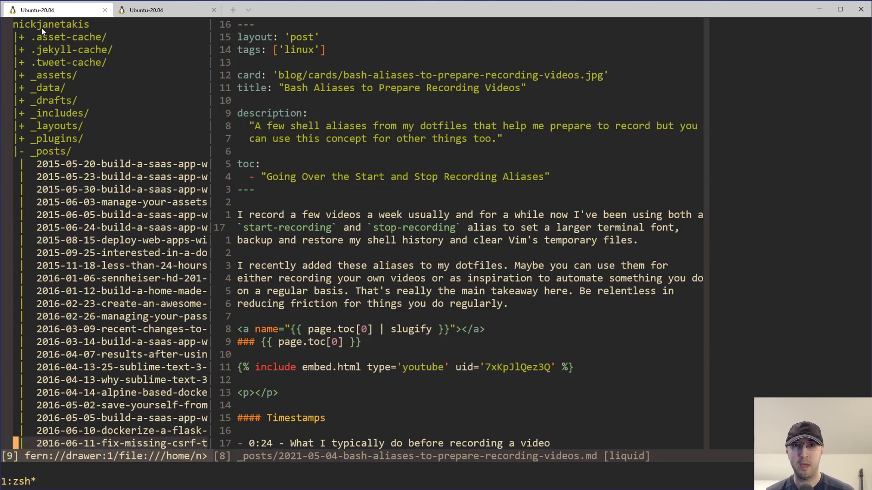
mouse_move(270, 290)
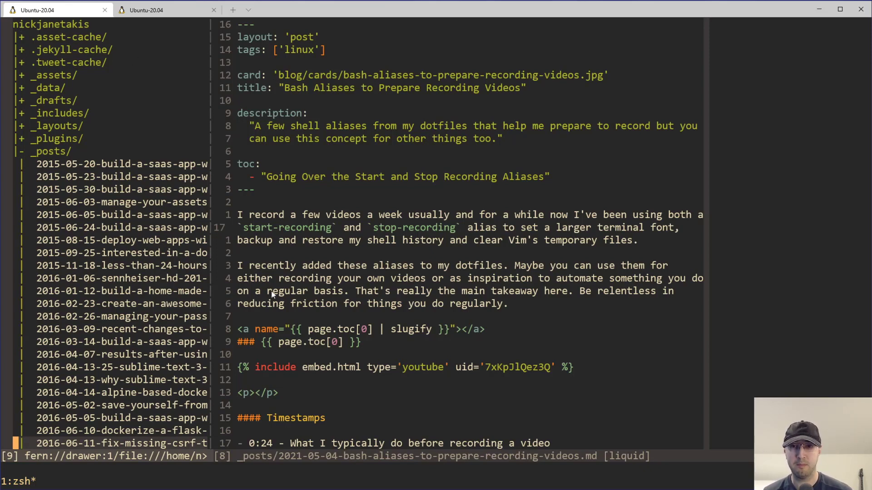
click(156, 10)
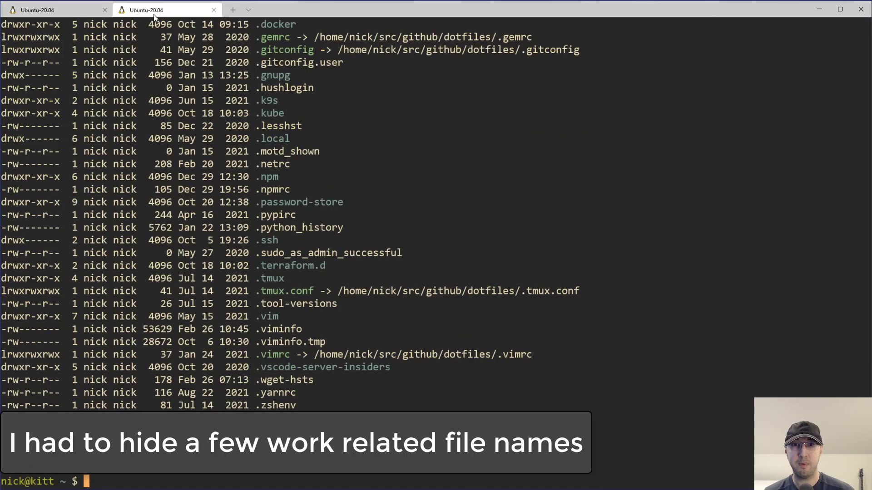
Step: Enter ls -la at the shell before reopening .vimrc at the 'cp' path-copy mapping
text(ls -la)
text(/cp)
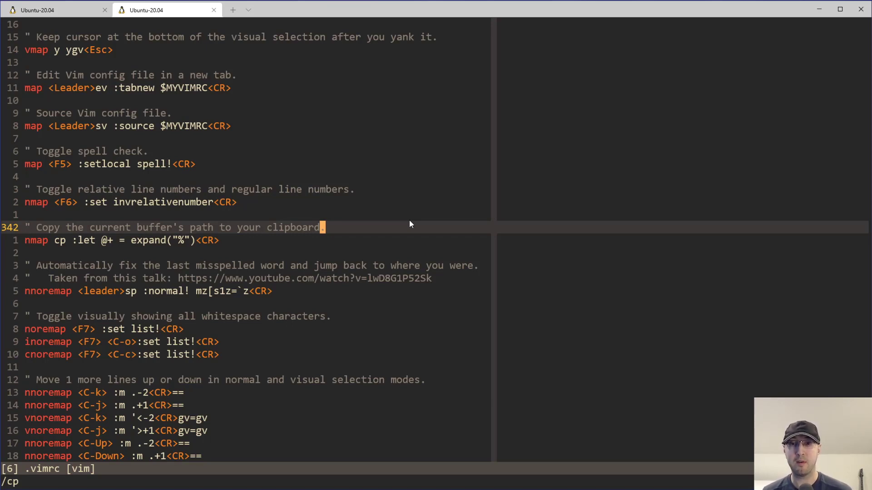
mouse_move(351, 231)
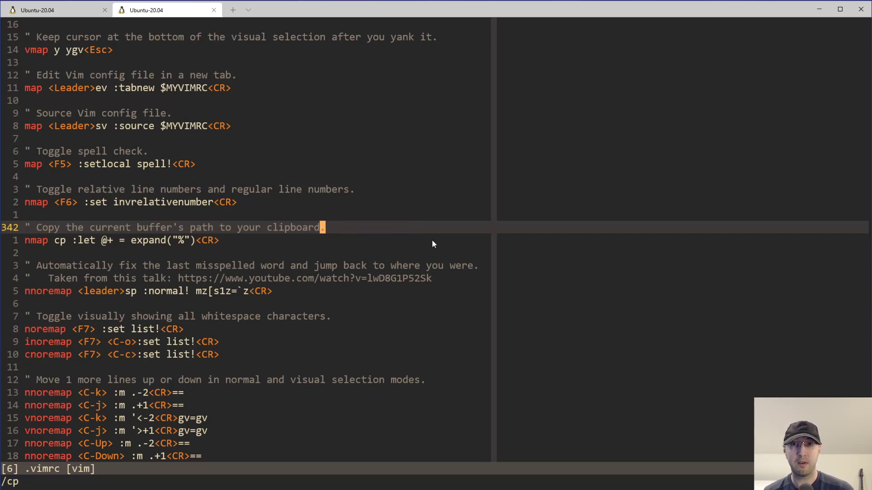
mouse_move(467, 249)
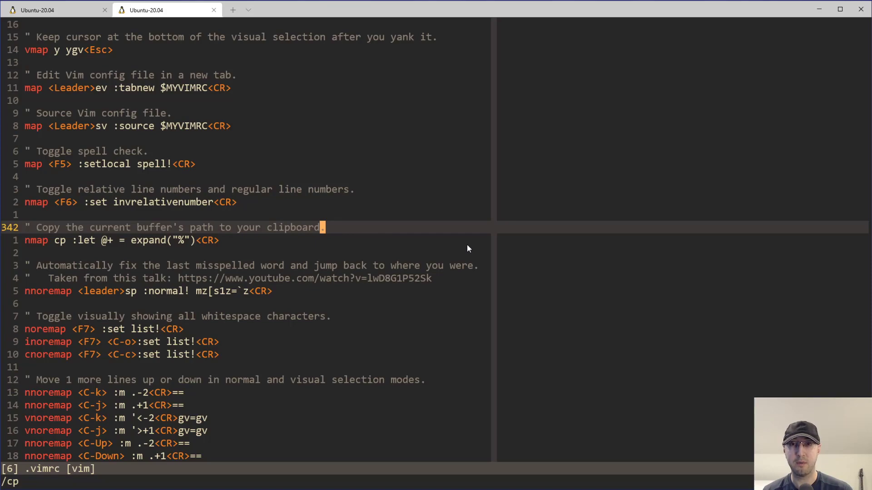